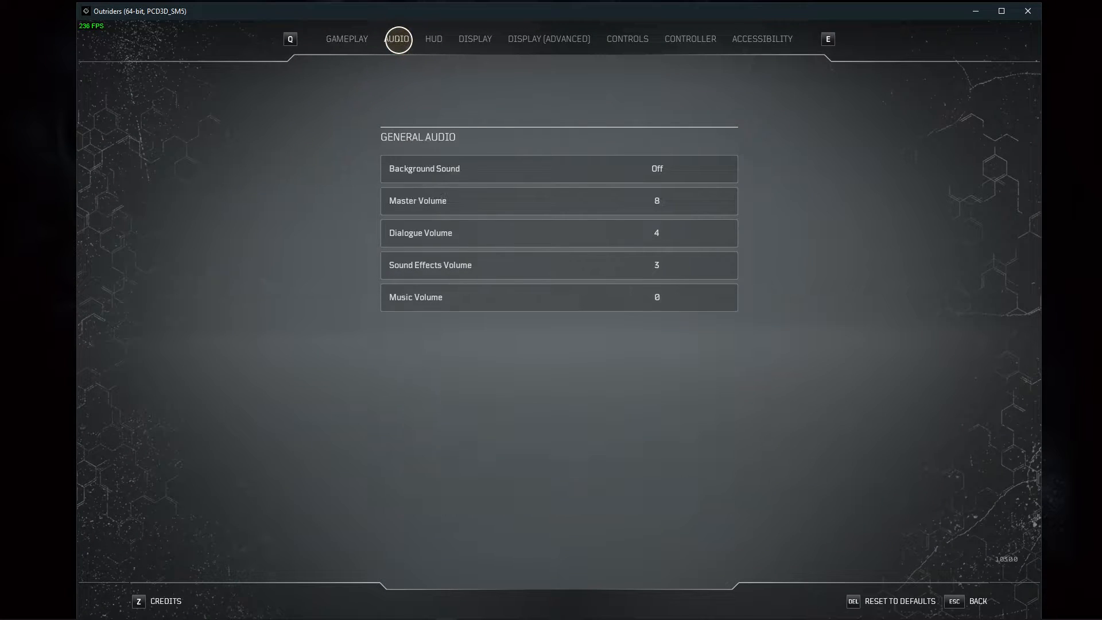
pyautogui.moveTo(633, 201)
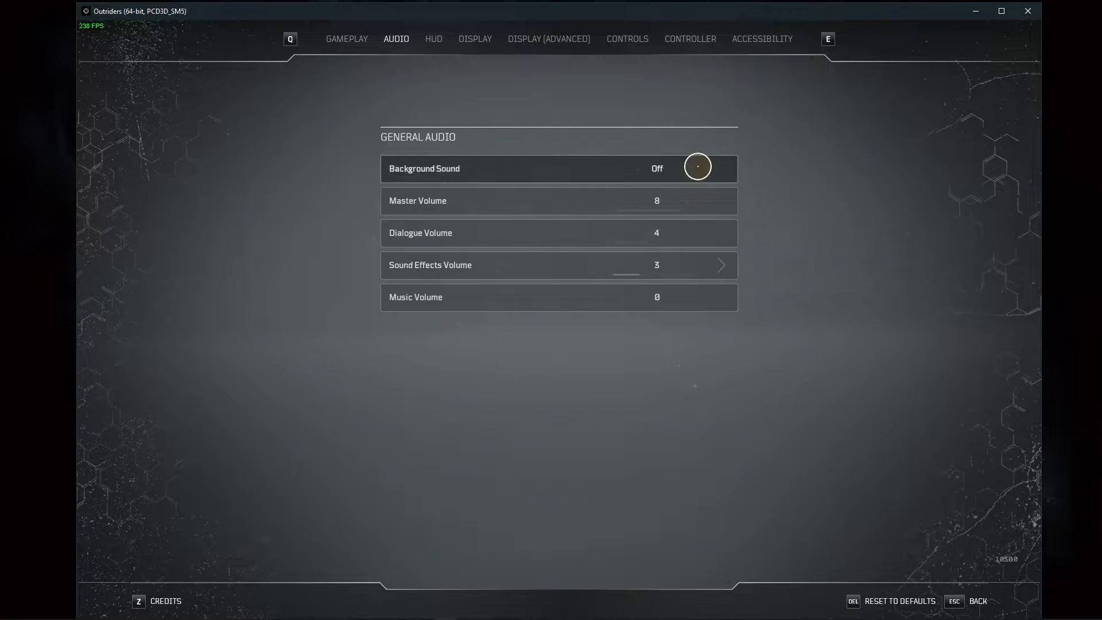
# View the Accessibility settings and check the Descriptive Subtitles option
pyautogui.click(761, 39)
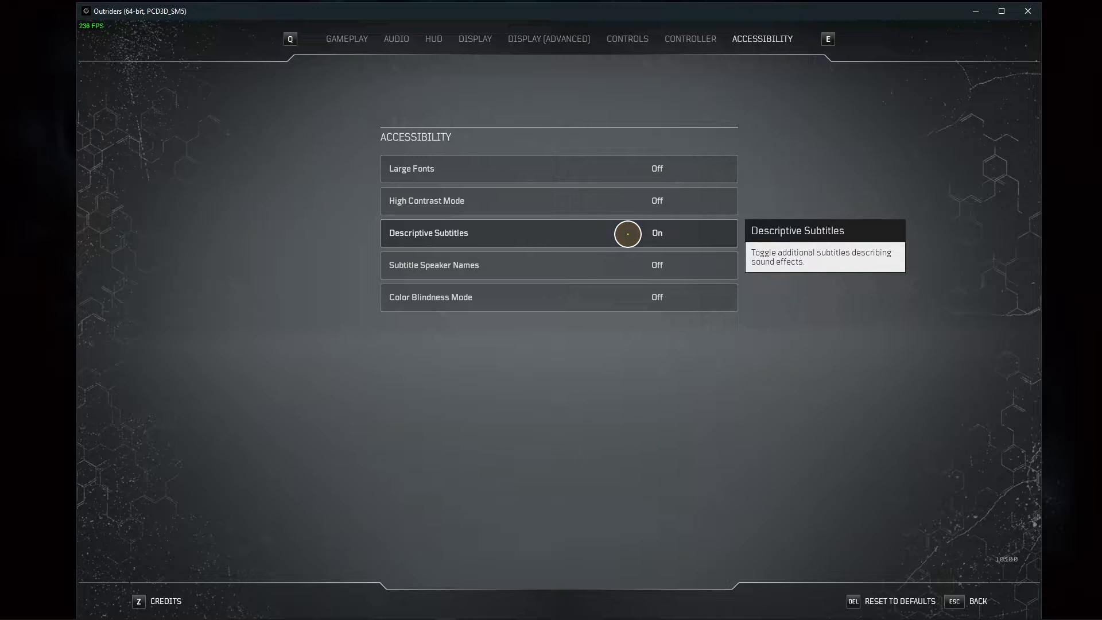
pyautogui.click(628, 233)
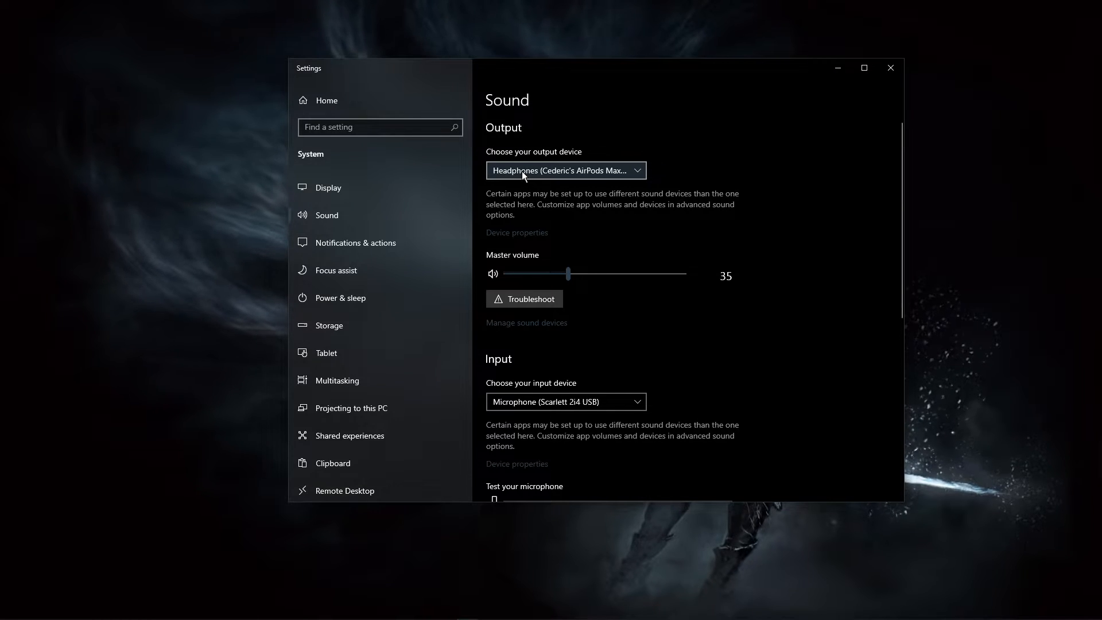
# Scroll the Sound page through the Output and Input device sections
pyautogui.scroll(-3)
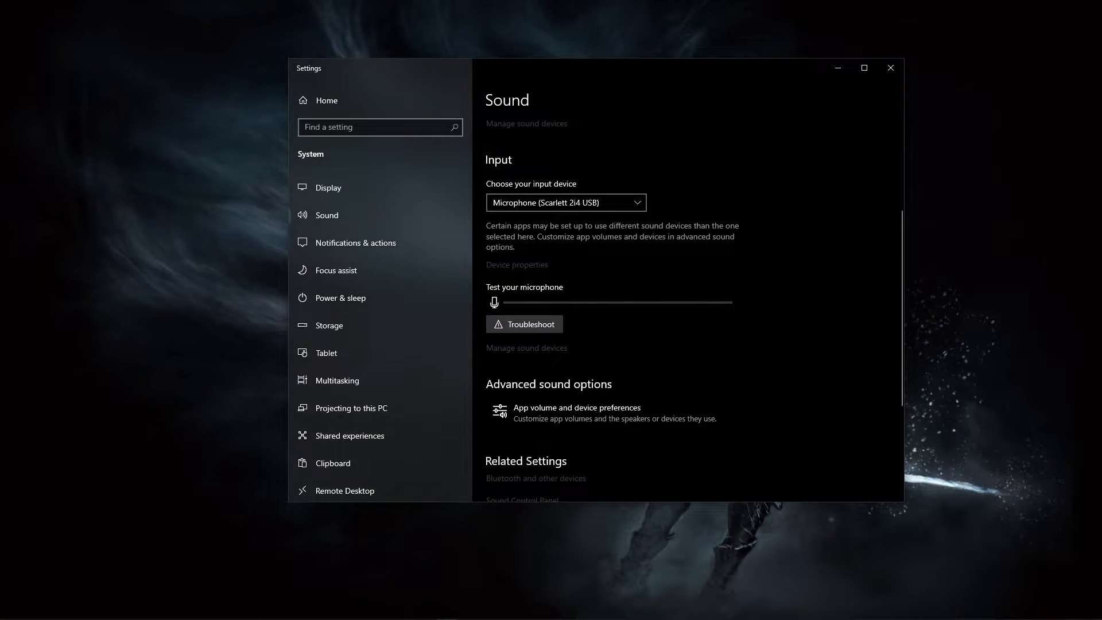
pyautogui.click(525, 347)
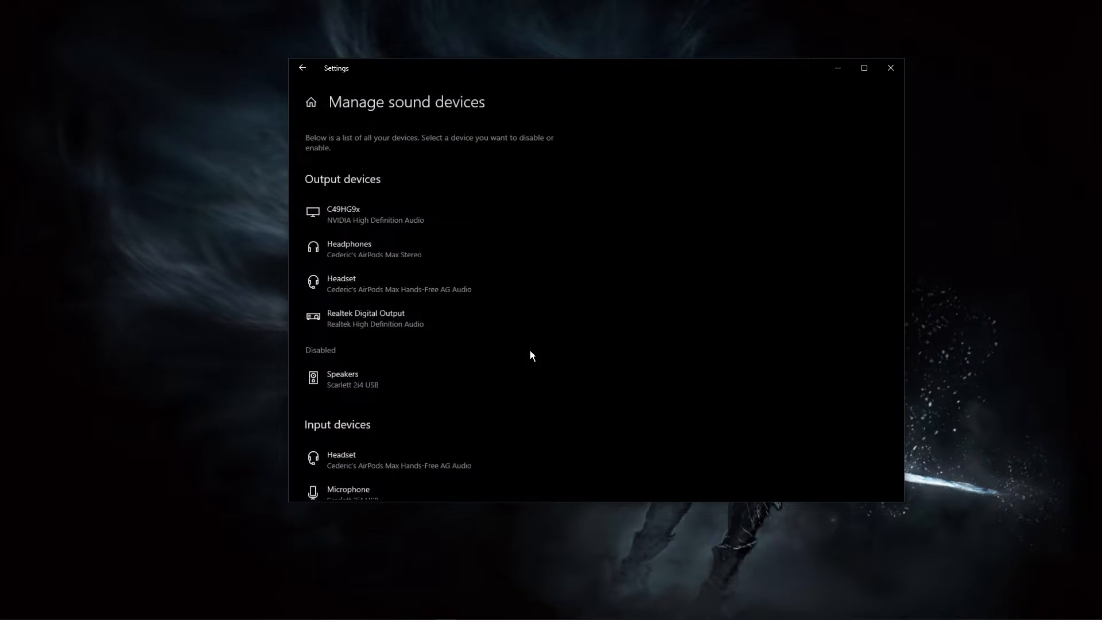
pyautogui.click(374, 214)
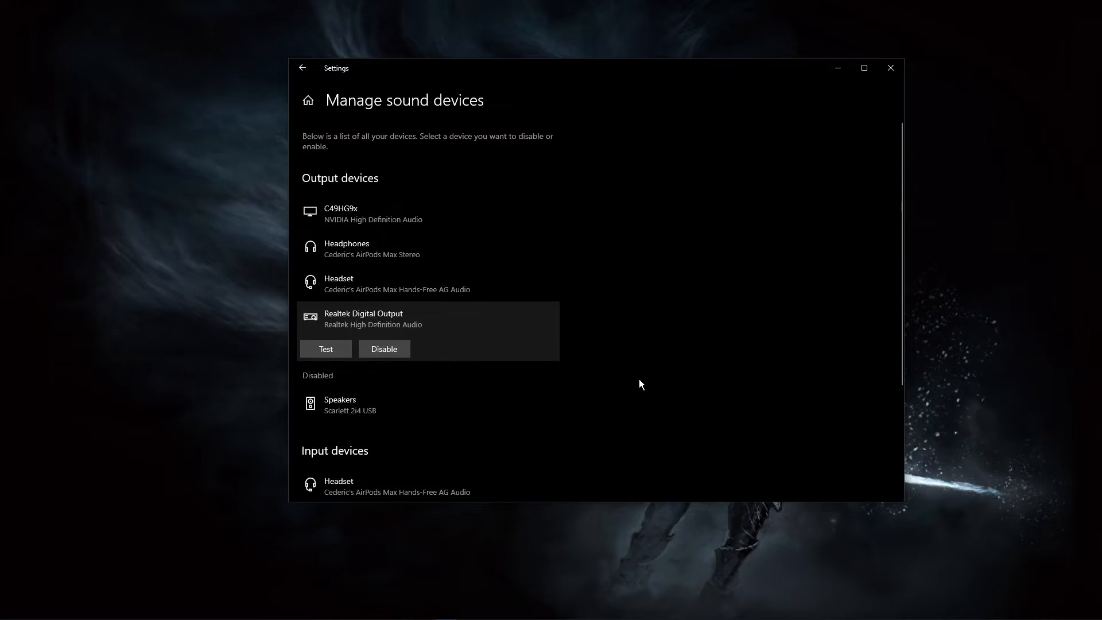
pyautogui.click(302, 68)
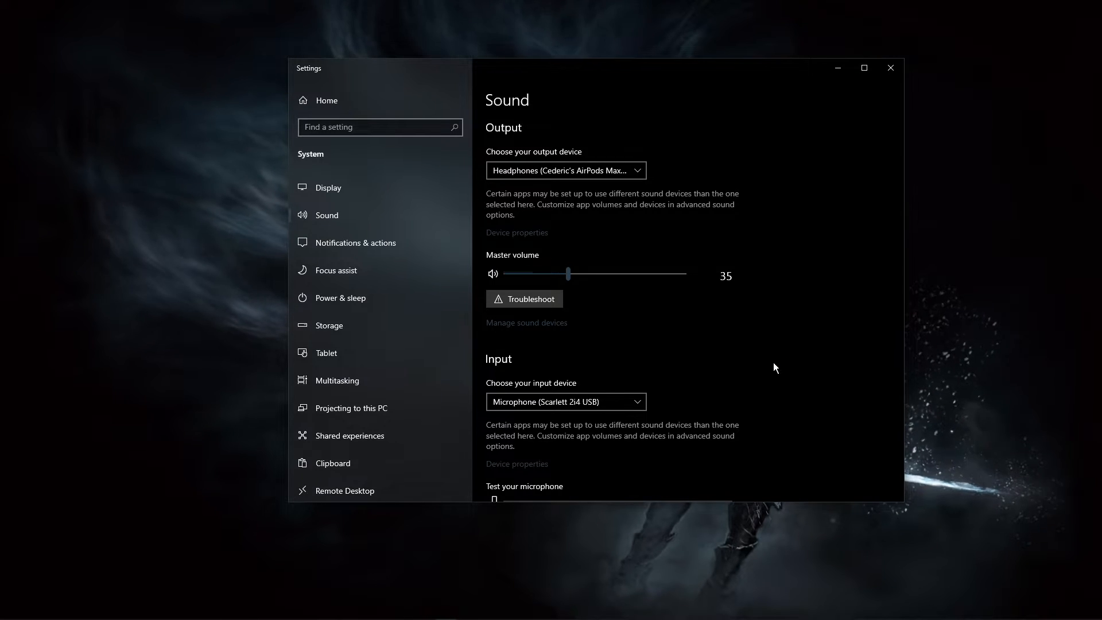
# Go to App volume and device preferences under Advanced sound options
pyautogui.scroll(-3)
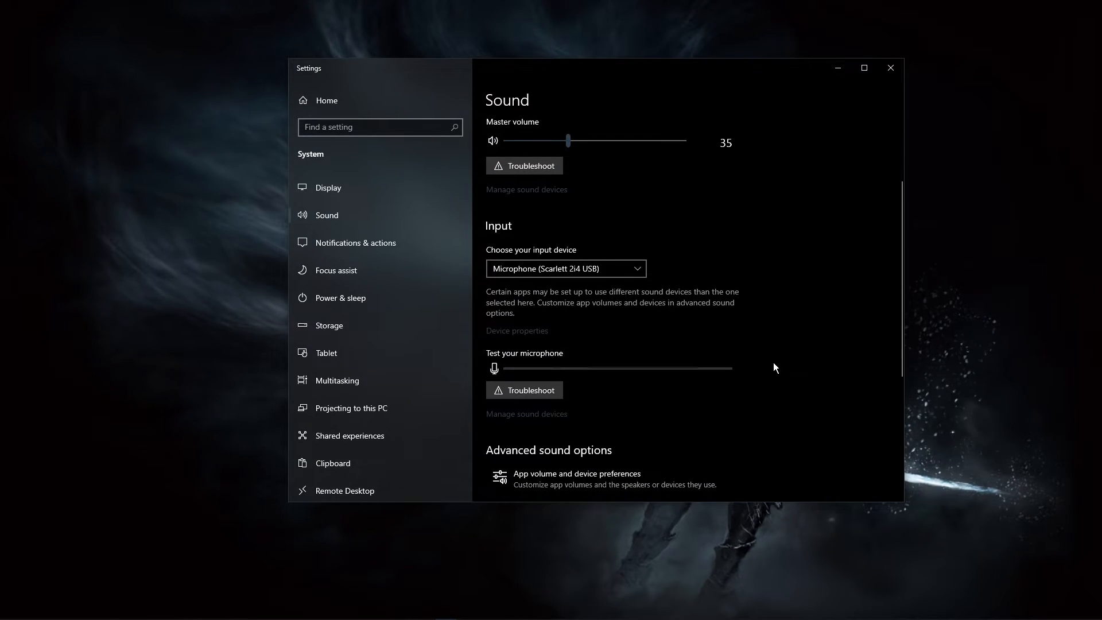
pyautogui.scroll(-3)
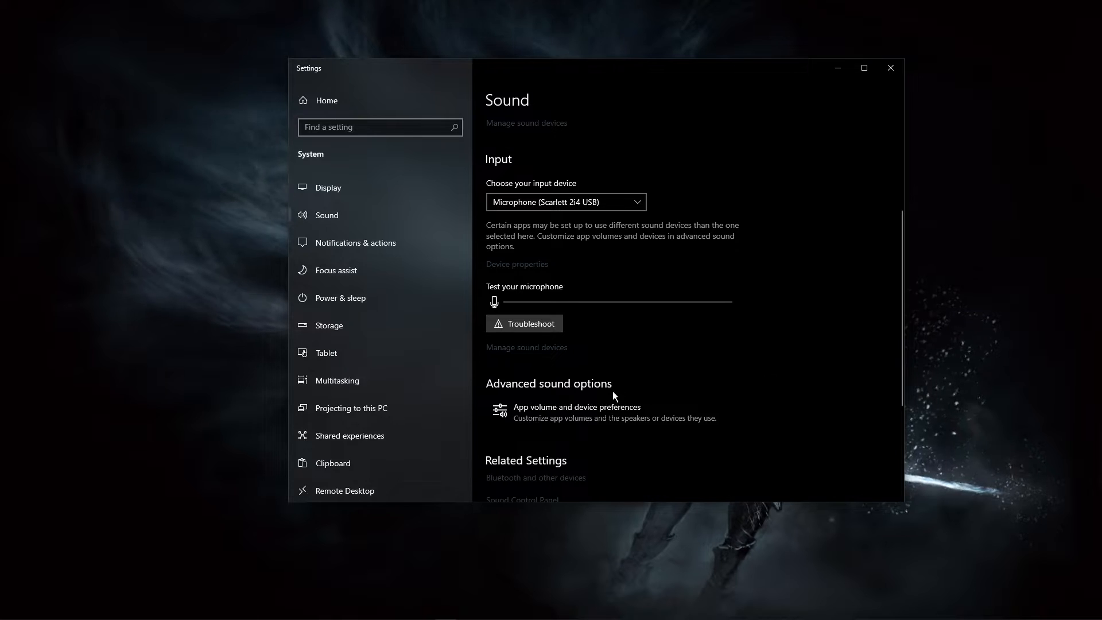
pyautogui.click(575, 407)
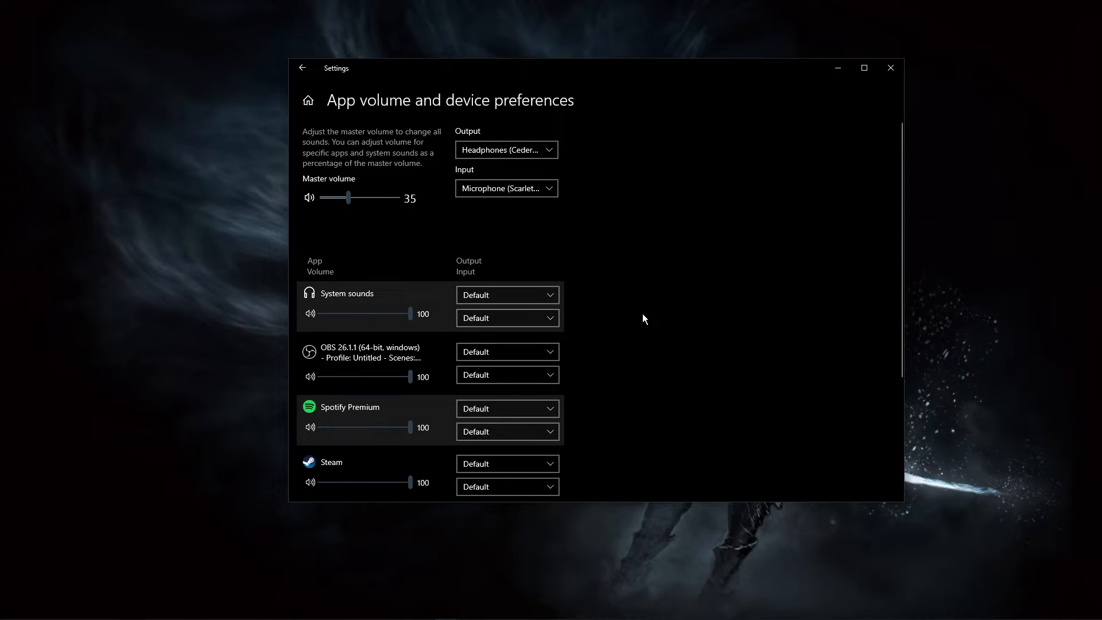
# Review the per-app Output/Input dropdowns, then return to the main Sound page
pyautogui.scroll(-3)
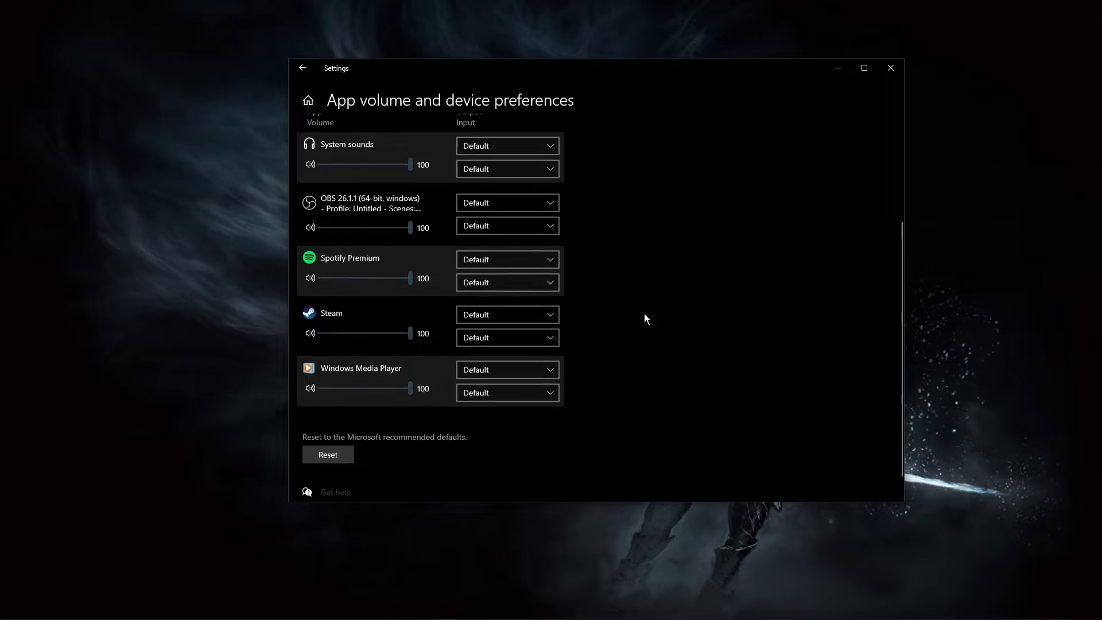
pyautogui.scroll(3)
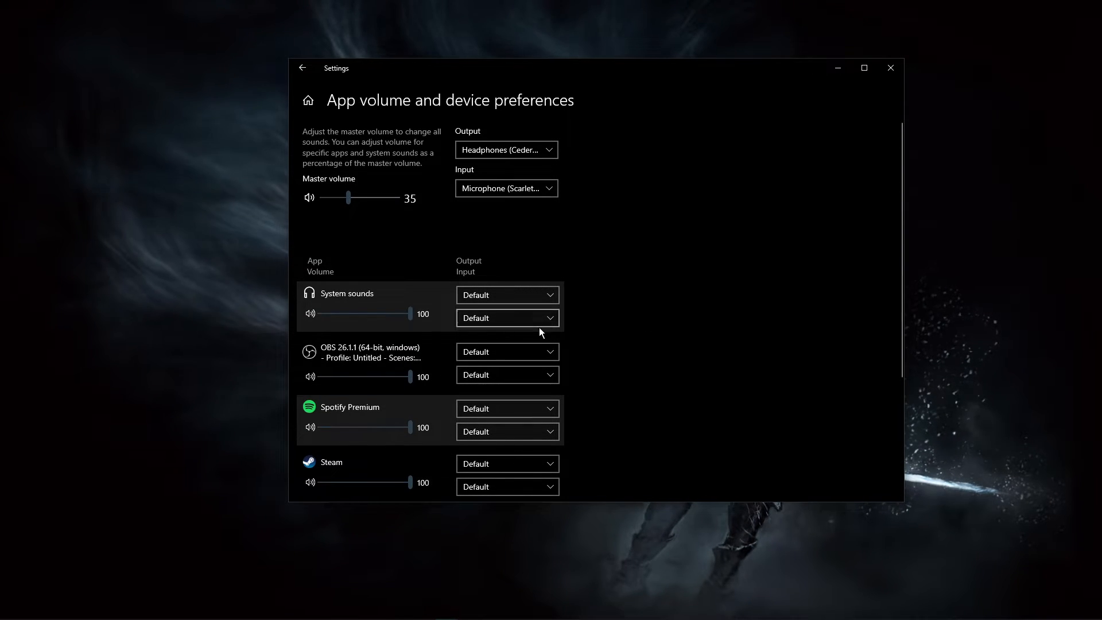
pyautogui.click(302, 67)
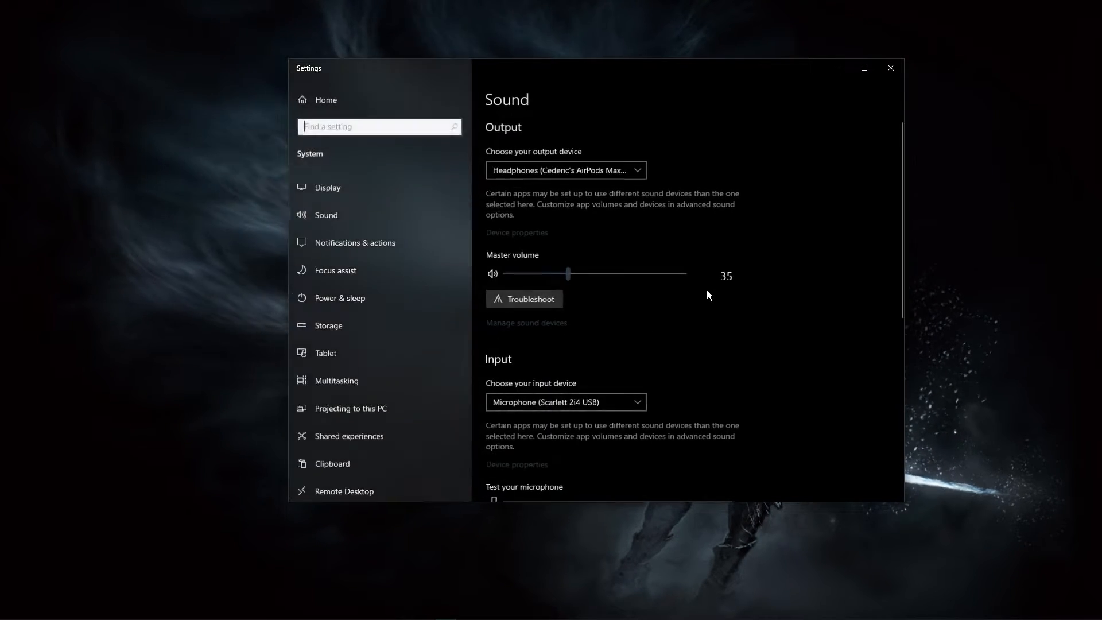
pyautogui.click(890, 68)
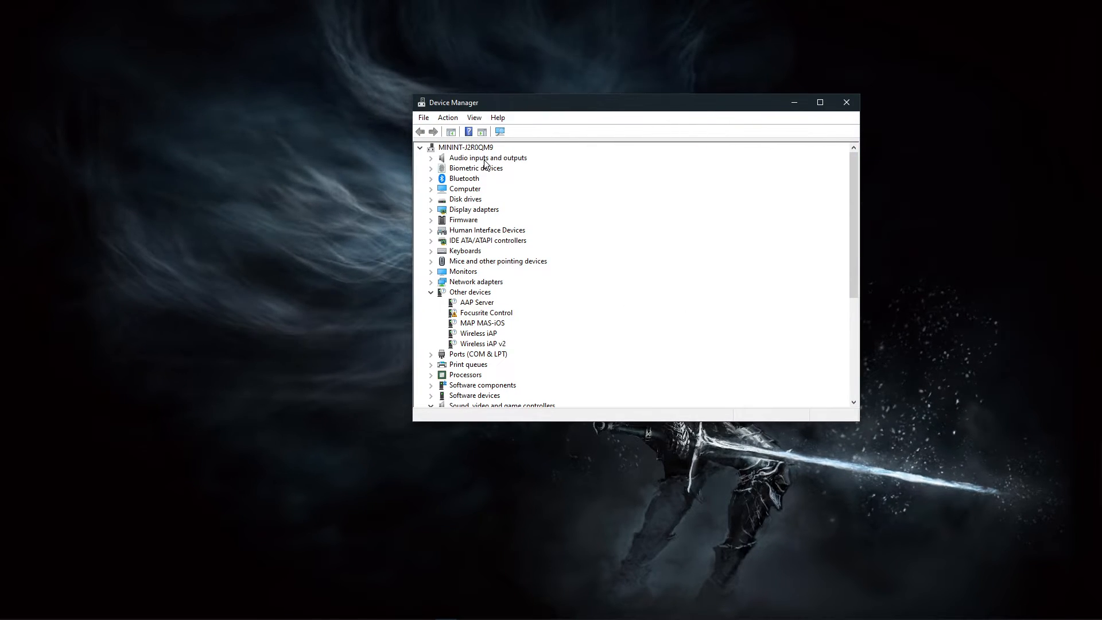
# Run an automatic driver search for the Headphones under Audio inputs and outputs, then close Device Manager
pyautogui.click(430, 158)
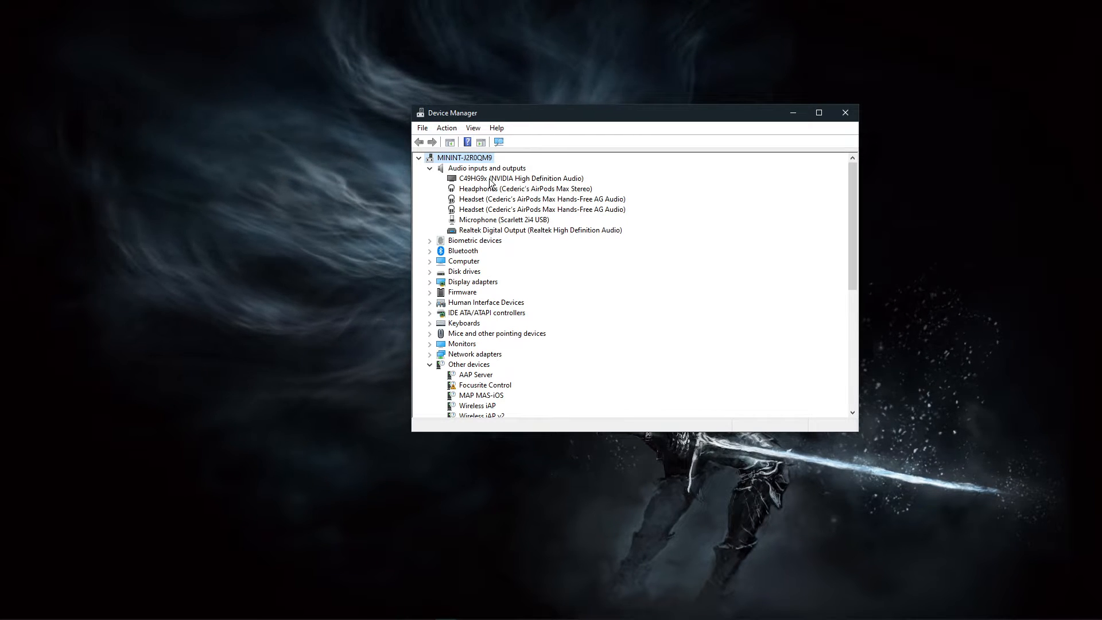
pyautogui.rightClick(526, 188)
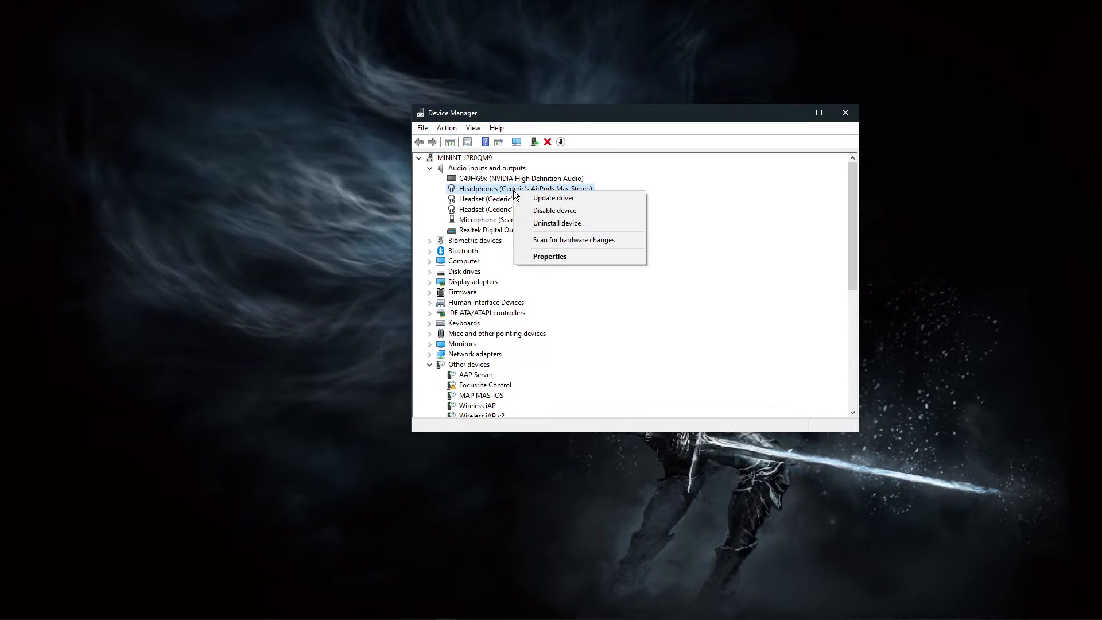
pyautogui.moveTo(554, 197)
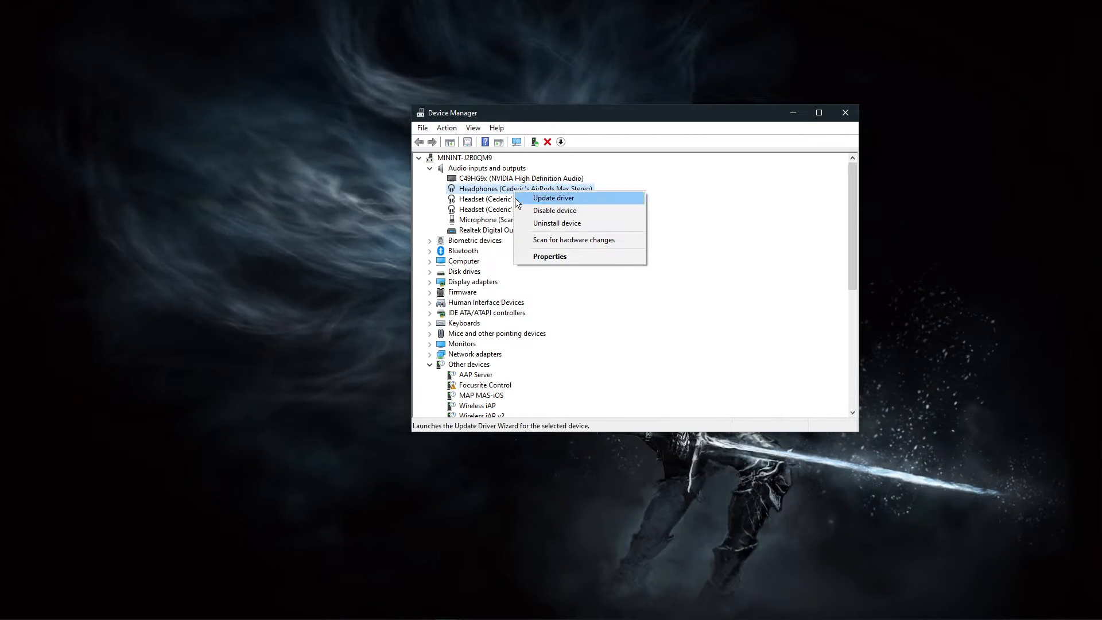
pyautogui.click(554, 197)
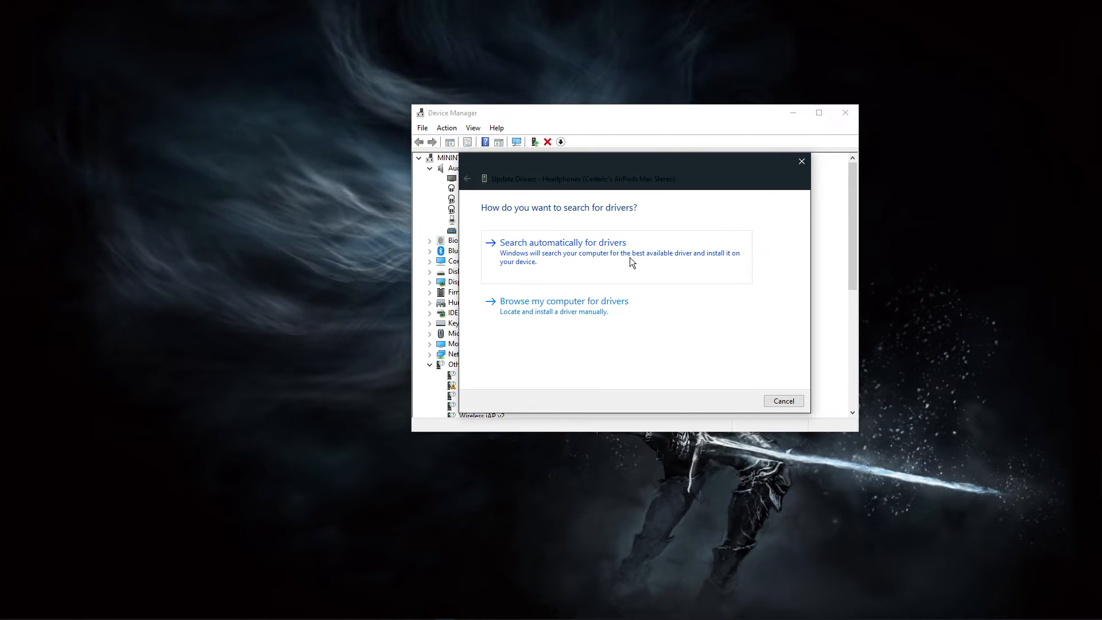
pyautogui.click(783, 401)
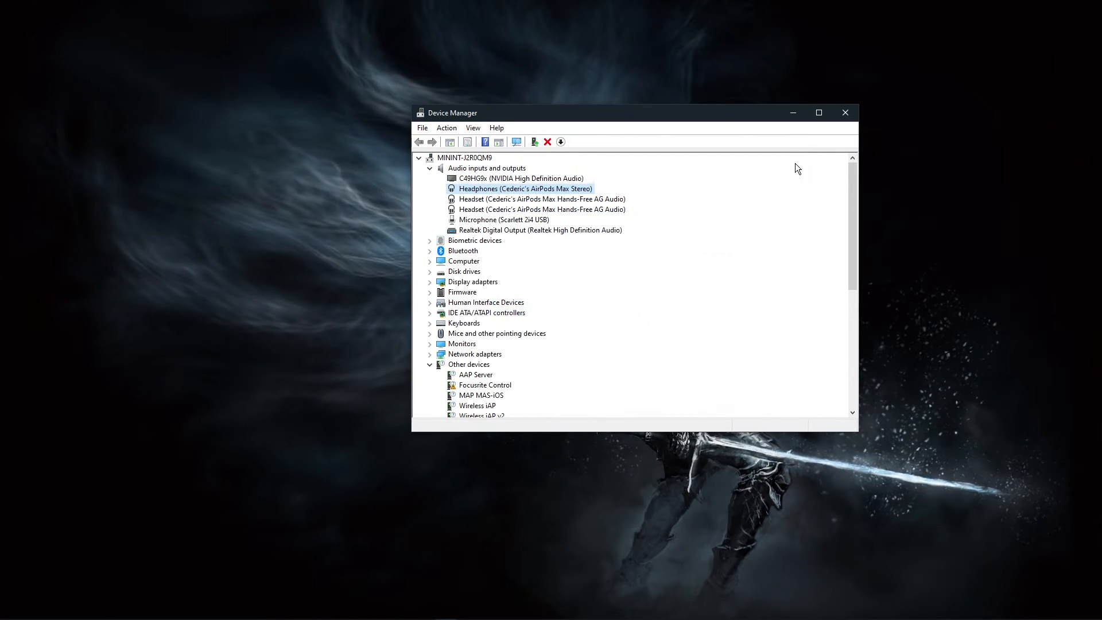
pyautogui.click(845, 112)
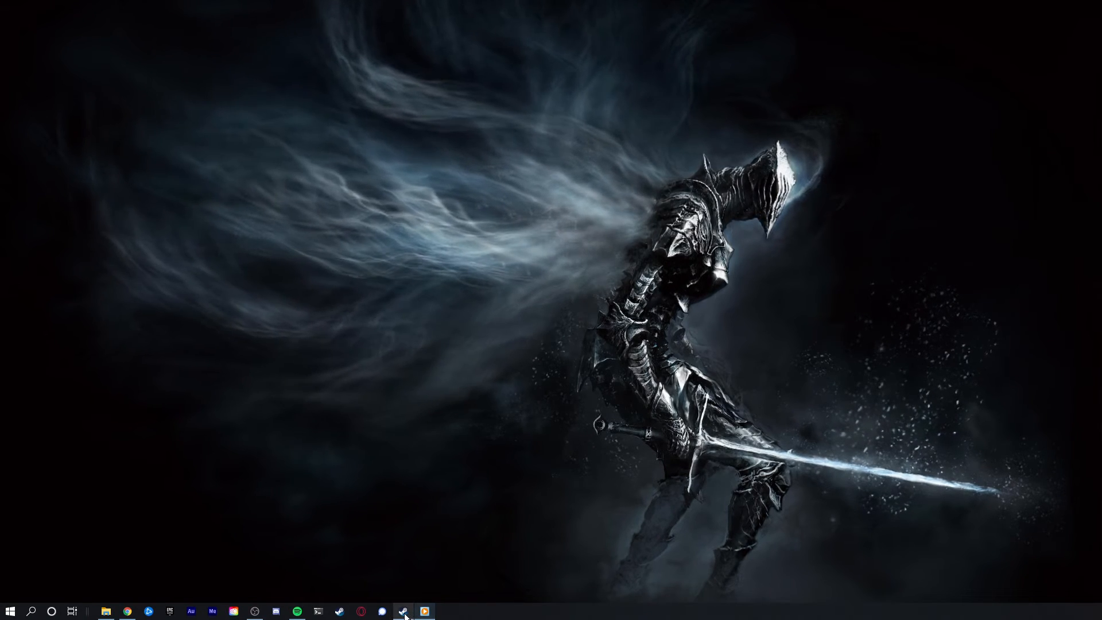
# Verify integrity of the OUTRIDERS Demo files from its Properties > Local Files in Steam
pyautogui.click(423, 611)
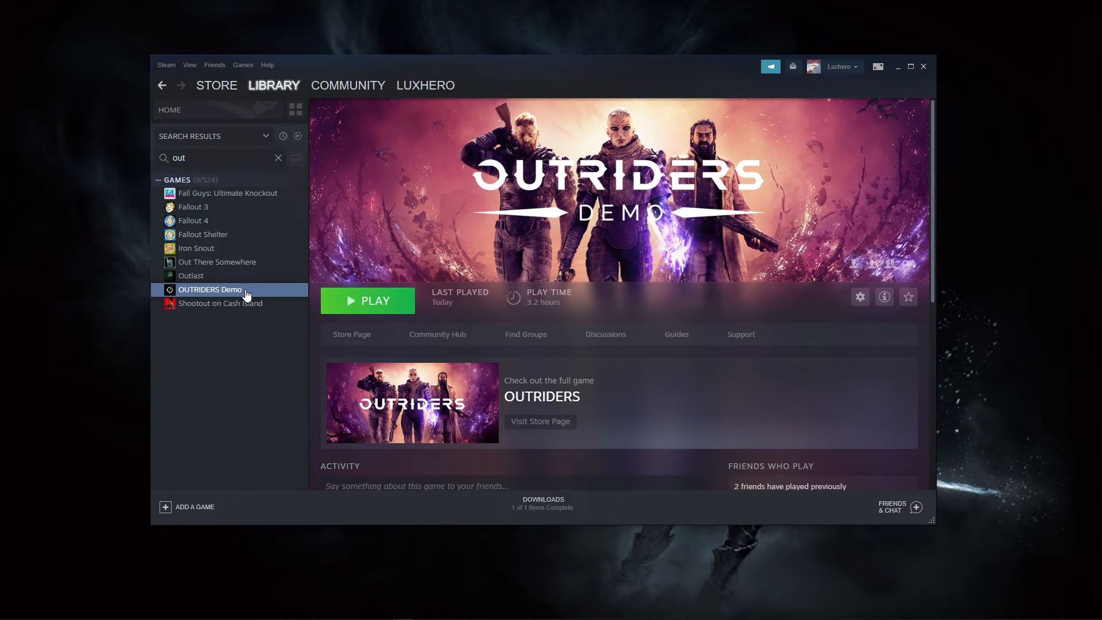
pyautogui.rightClick(209, 289)
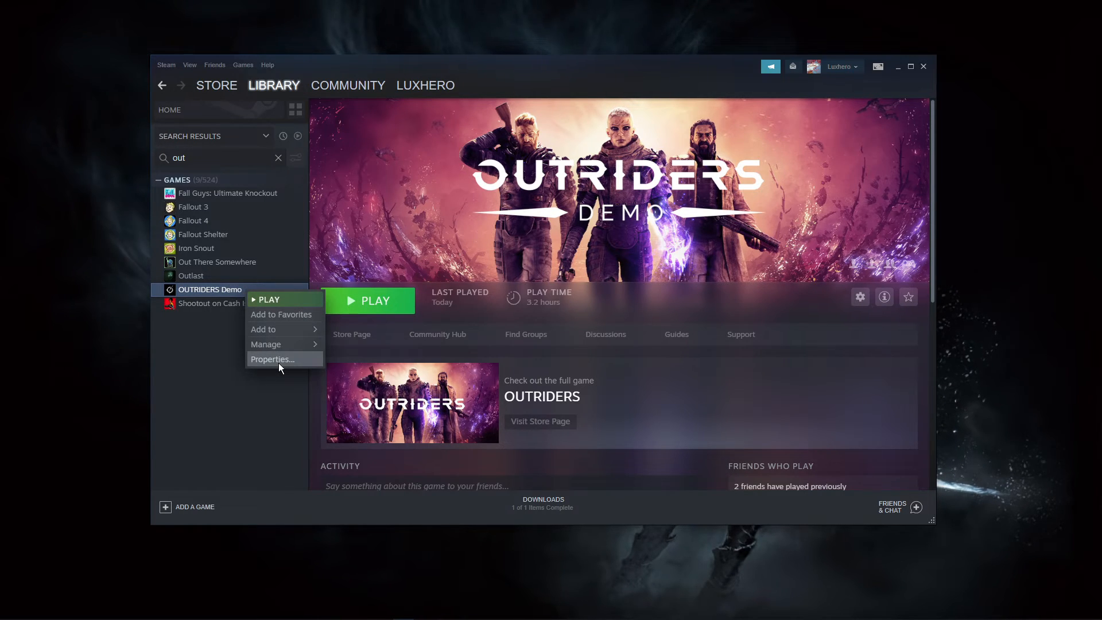
pyautogui.click(272, 360)
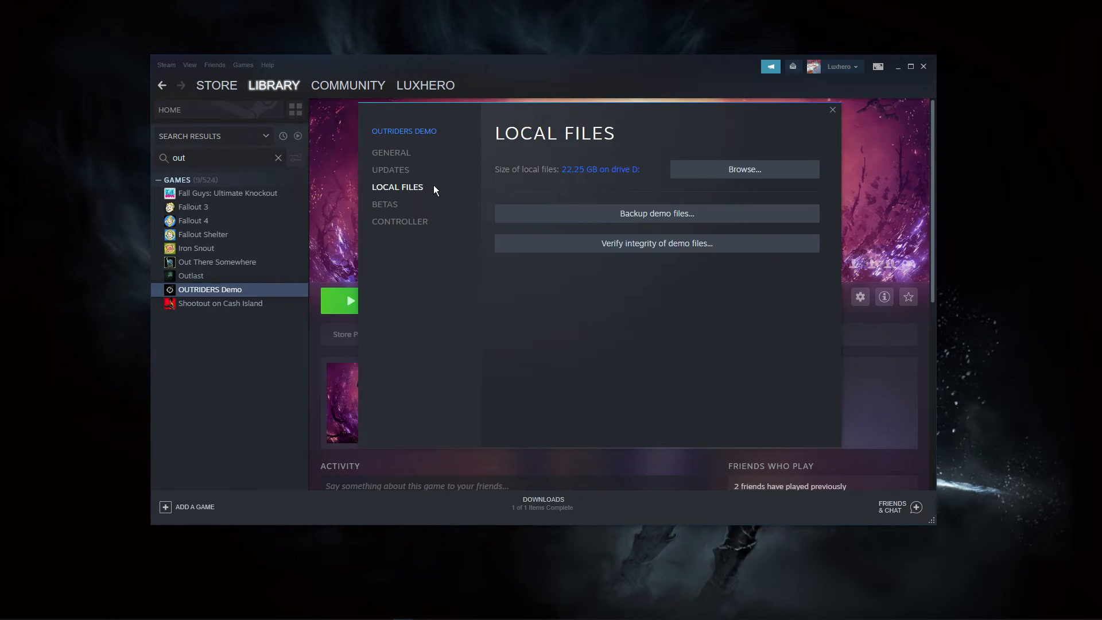
pyautogui.moveTo(569, 243)
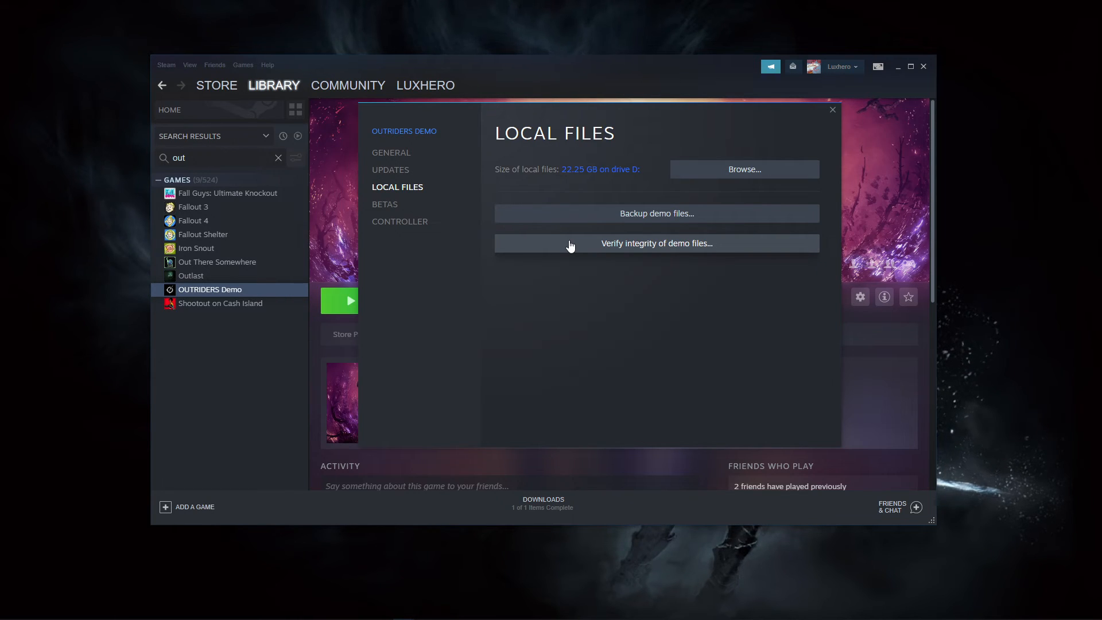
pyautogui.click(832, 110)
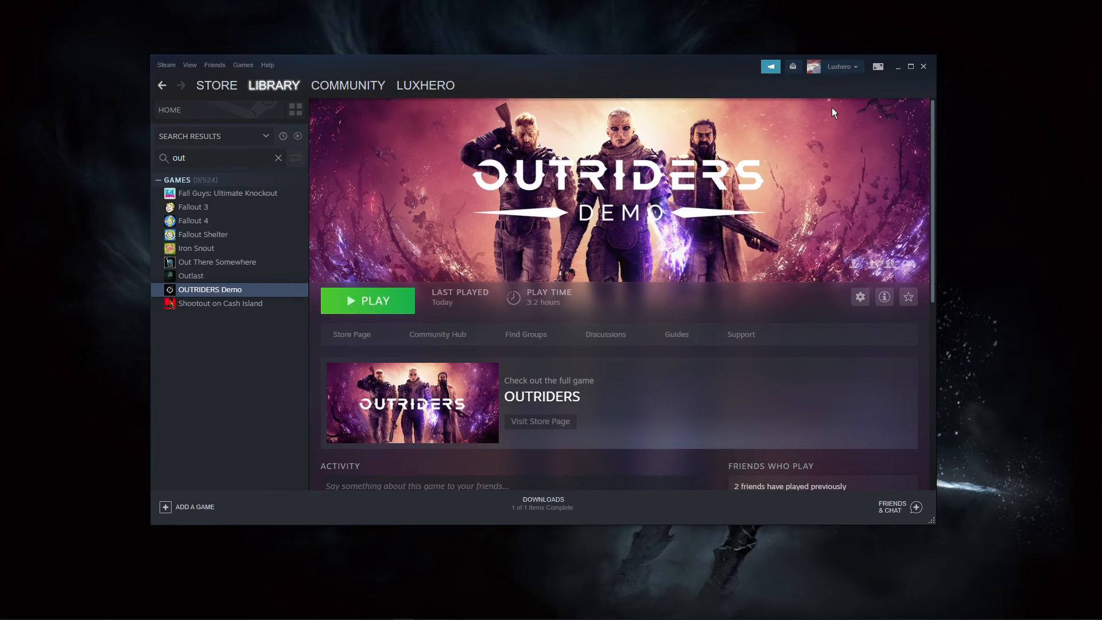